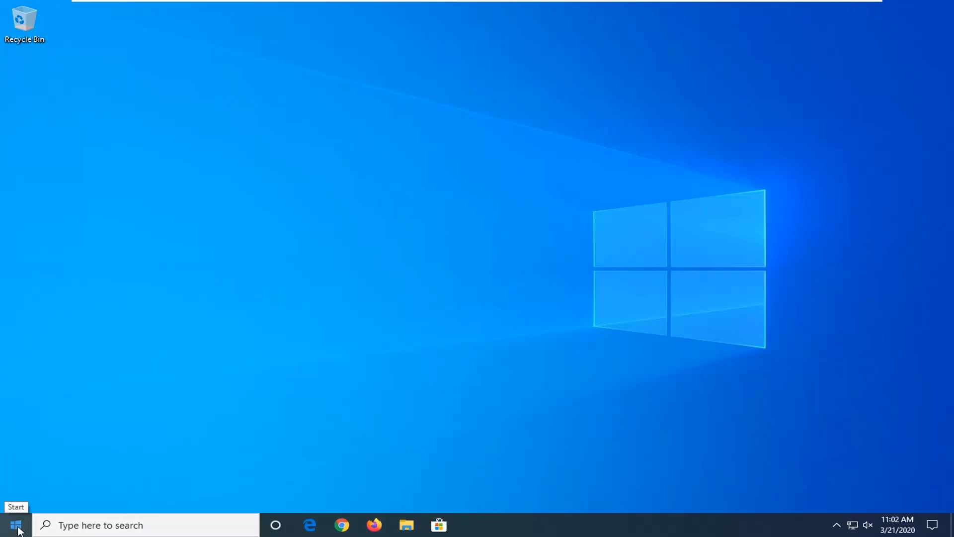
Browse the Start menu's power choices and quick system links, then return to the desktop.
{"action": "left_click", "coordinate": [15, 522]}
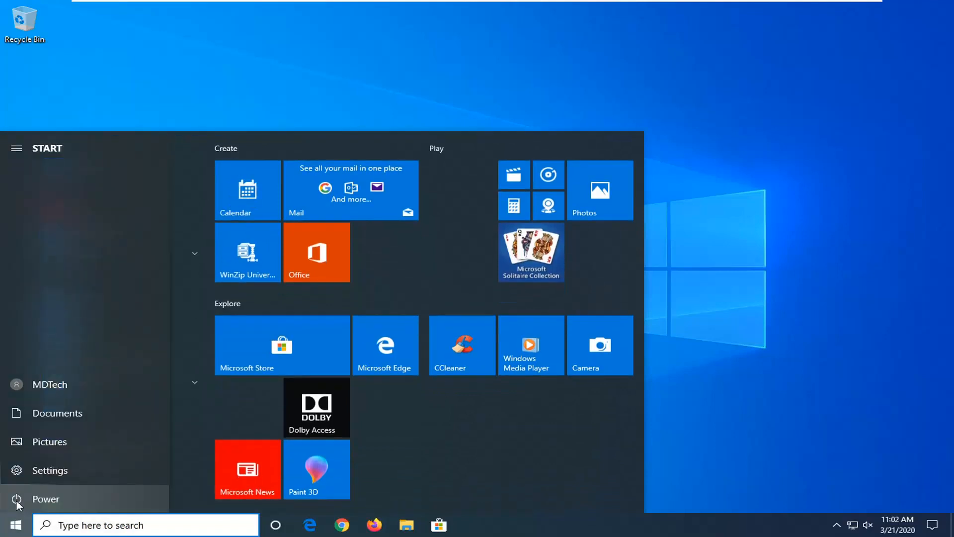
{"action": "left_click", "coordinate": [37, 499]}
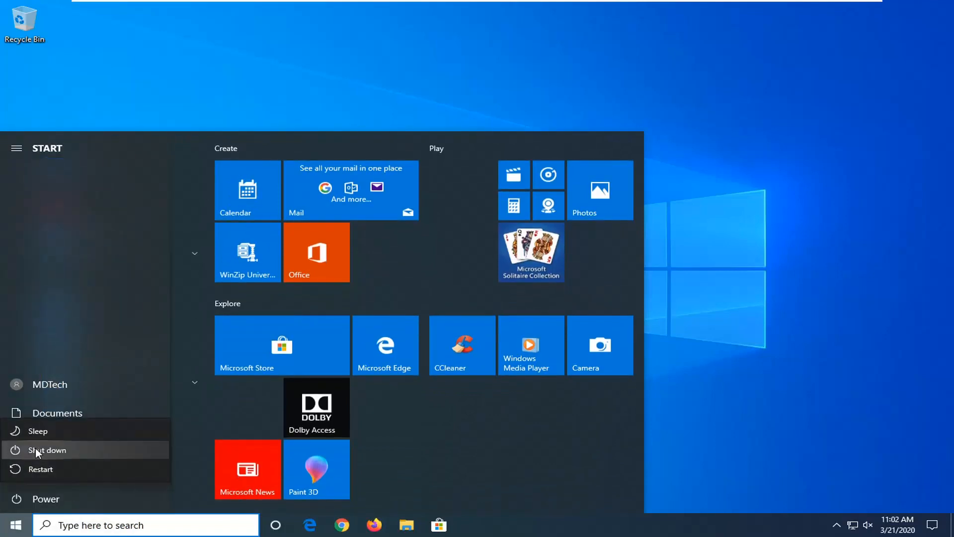
{"action": "right_click", "coordinate": [19, 522]}
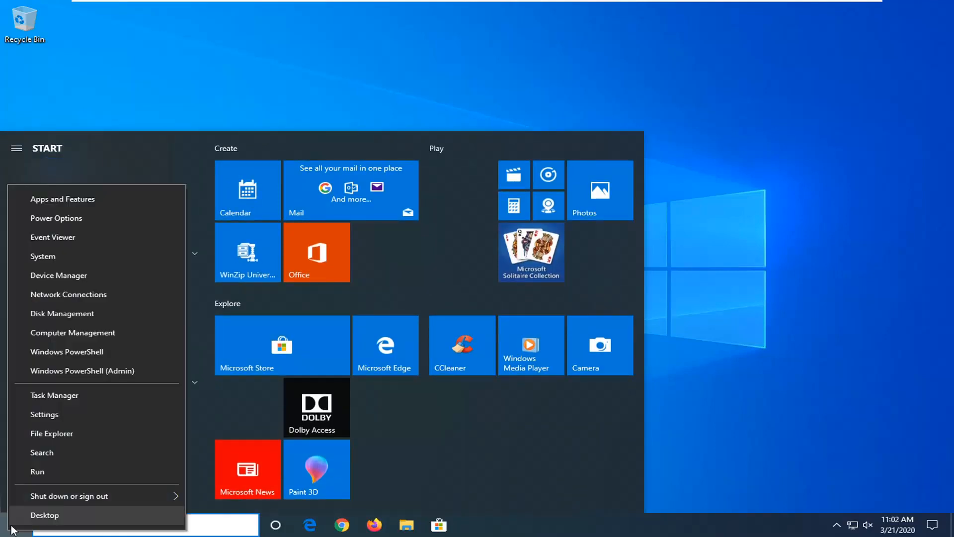
{"action": "left_click", "coordinate": [69, 496]}
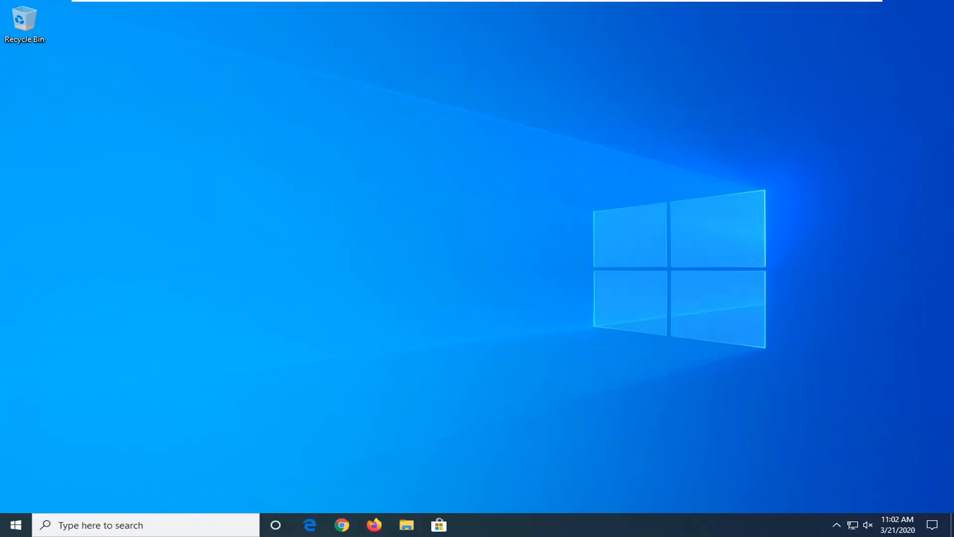
{"action": "mouse_move", "coordinate": [488, 293]}
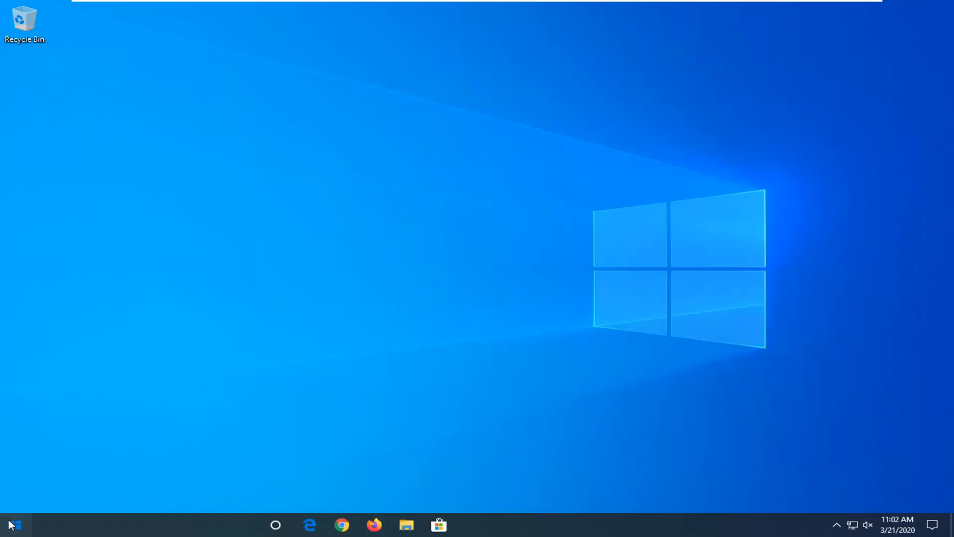
Search Windows for 'control panel' to open Control Panel.
{"action": "type", "text": "c"}
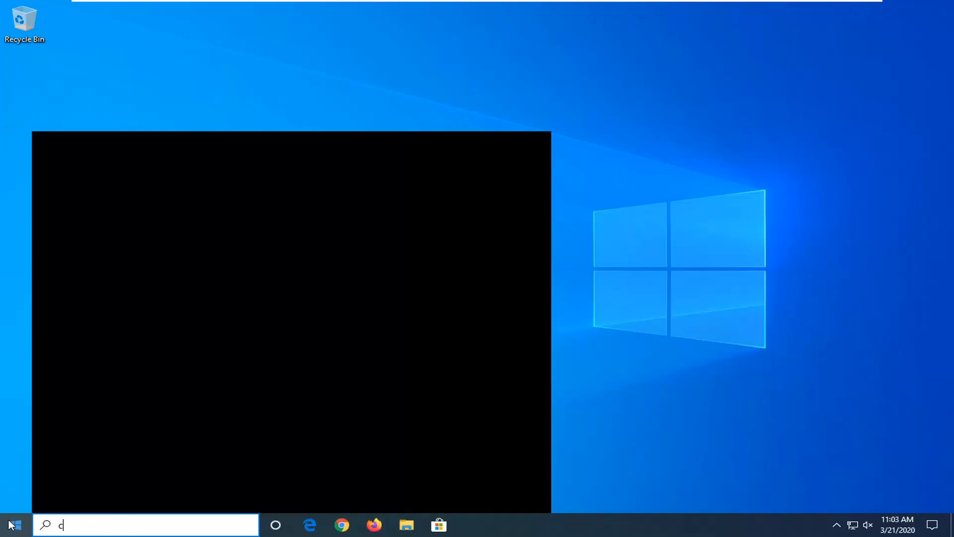
{"action": "type", "text": "ontrol panel"}
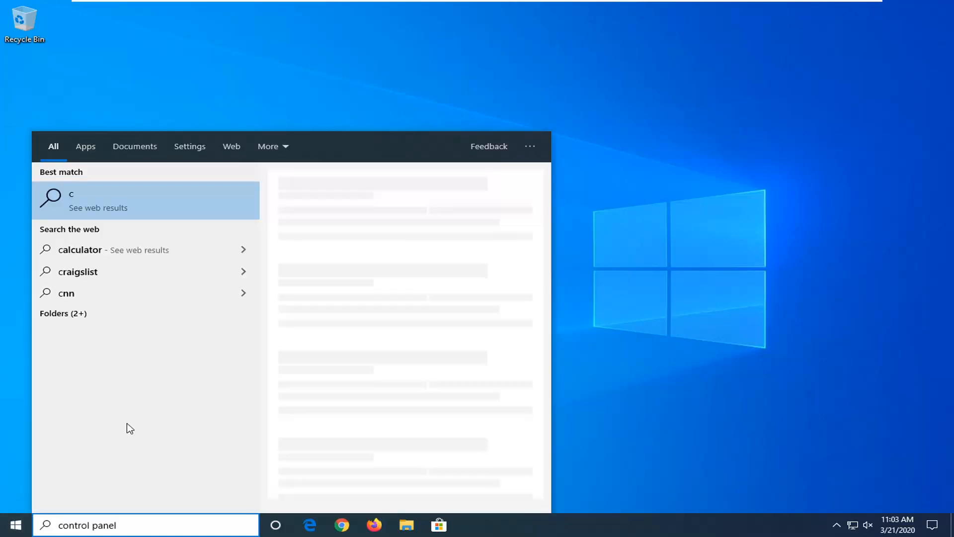
{"action": "type", "text": "ontrol panel"}
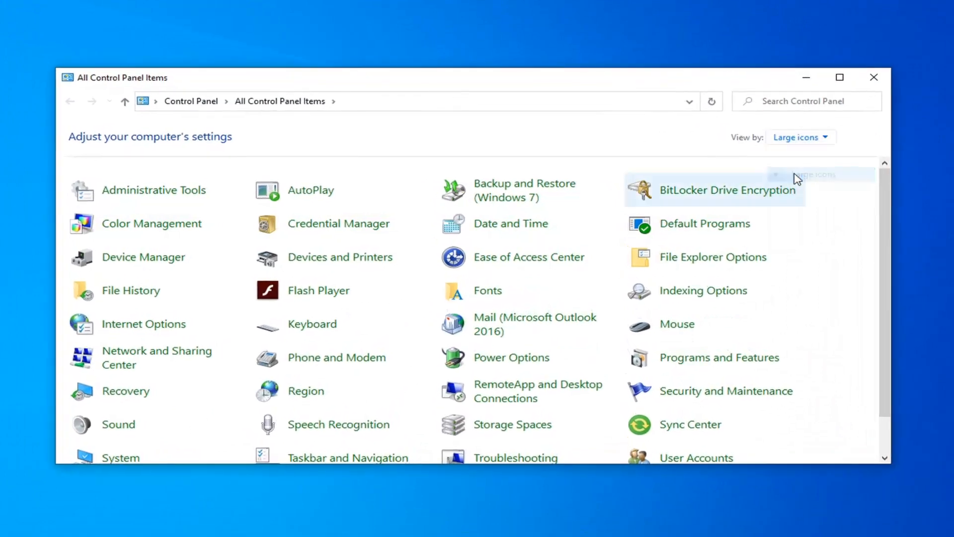
{"action": "mouse_move", "coordinate": [514, 365]}
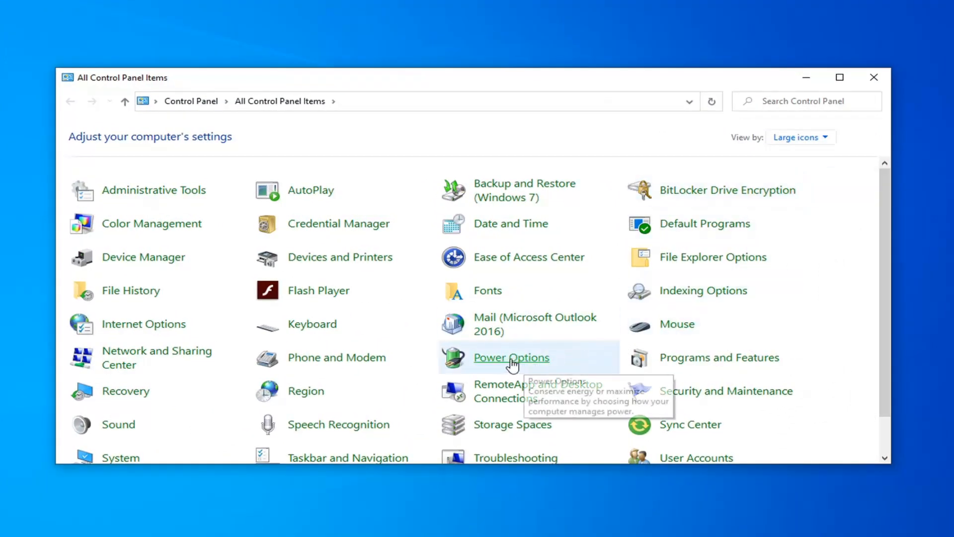
View the Power Options 'Choose what the power button does' page, then close Control Panel.
{"action": "left_click", "coordinate": [512, 358]}
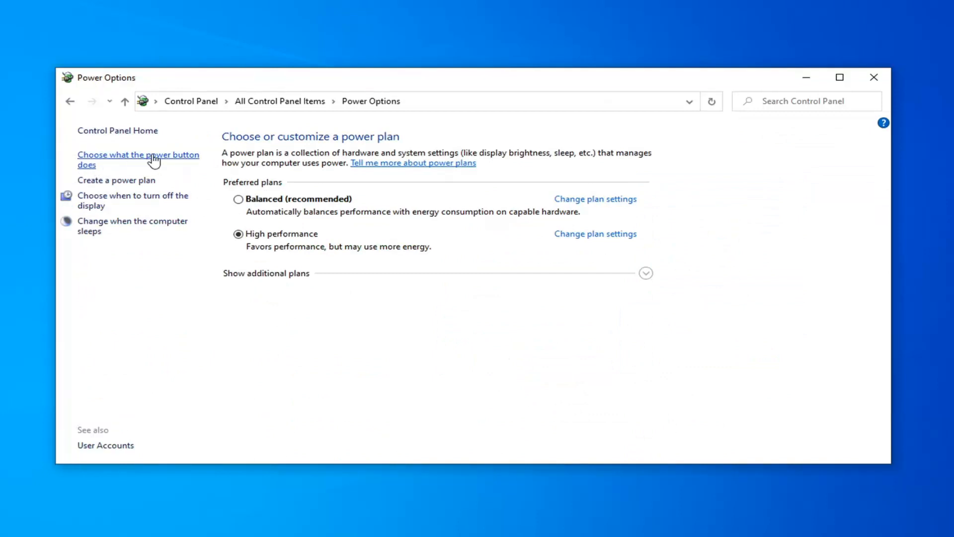
{"action": "left_click", "coordinate": [138, 159]}
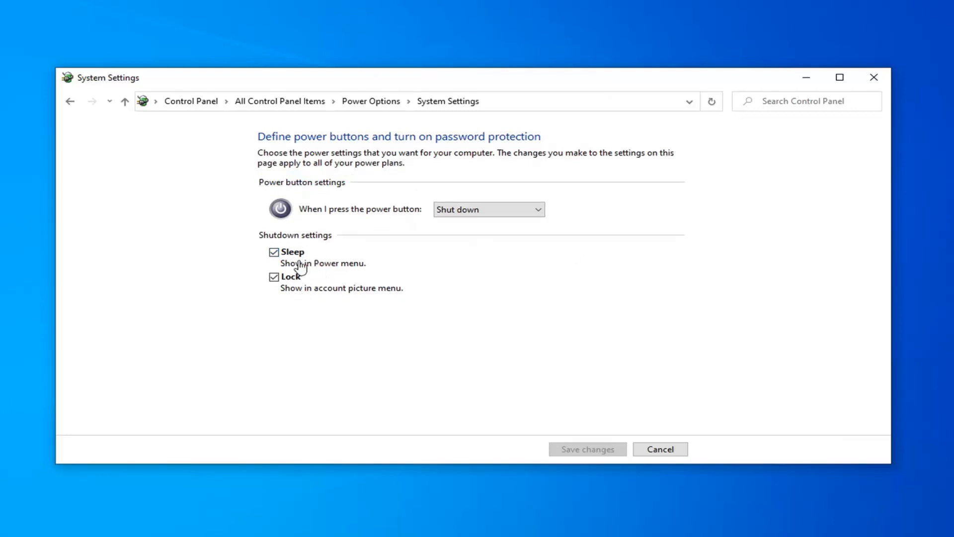
{"action": "mouse_move", "coordinate": [545, 406]}
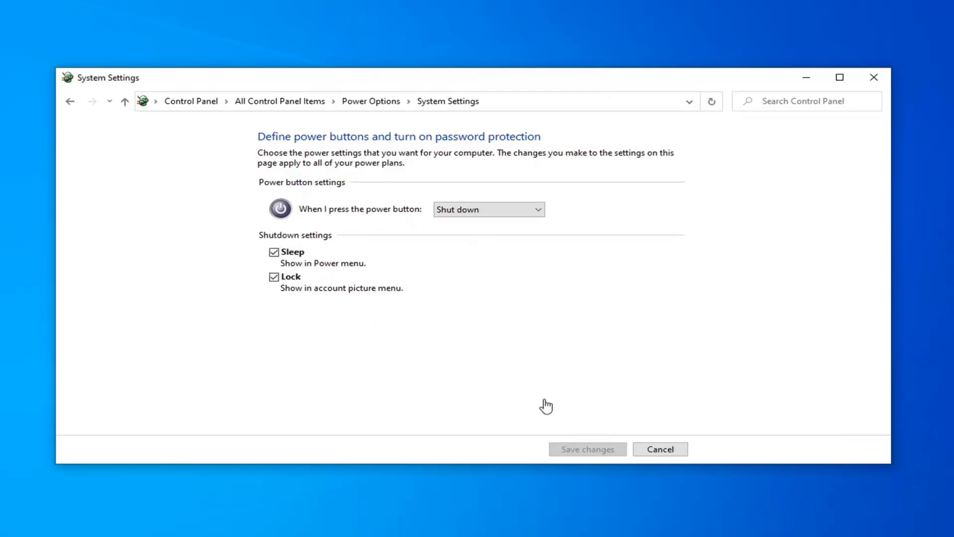
{"action": "mouse_move", "coordinate": [873, 77]}
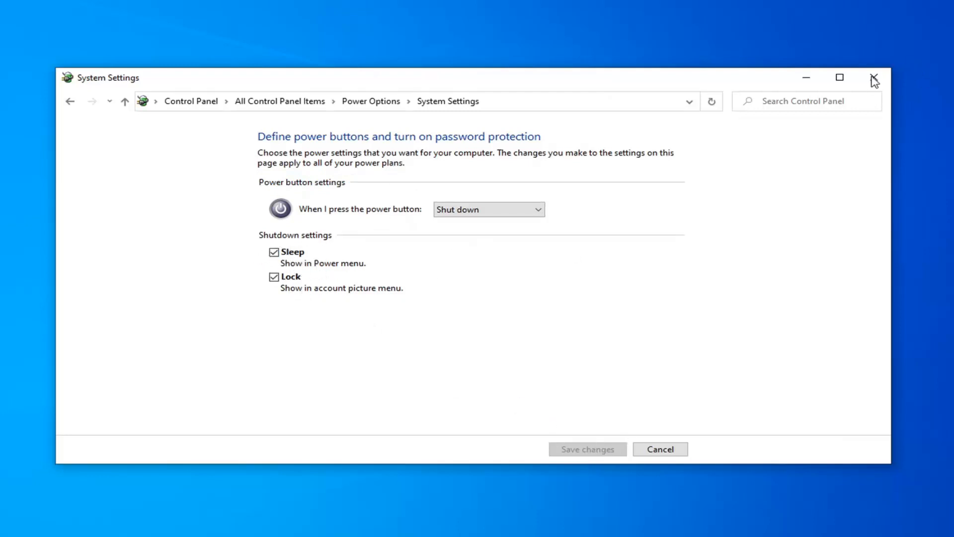
{"action": "left_click", "coordinate": [872, 77]}
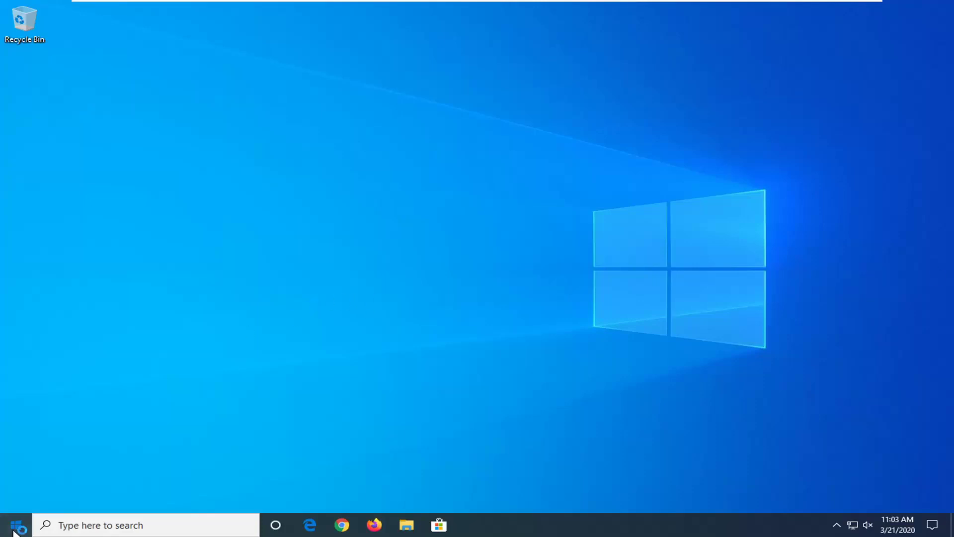
Search 'cmd' and run Command Prompt as administrator, approving the User Account Control prompt.
{"action": "type", "text": "c"}
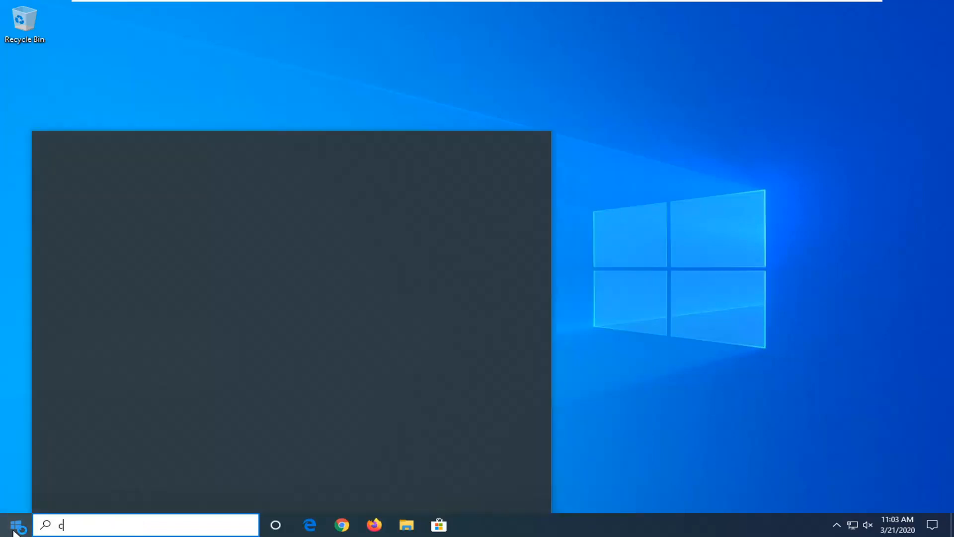
{"action": "type", "text": "md"}
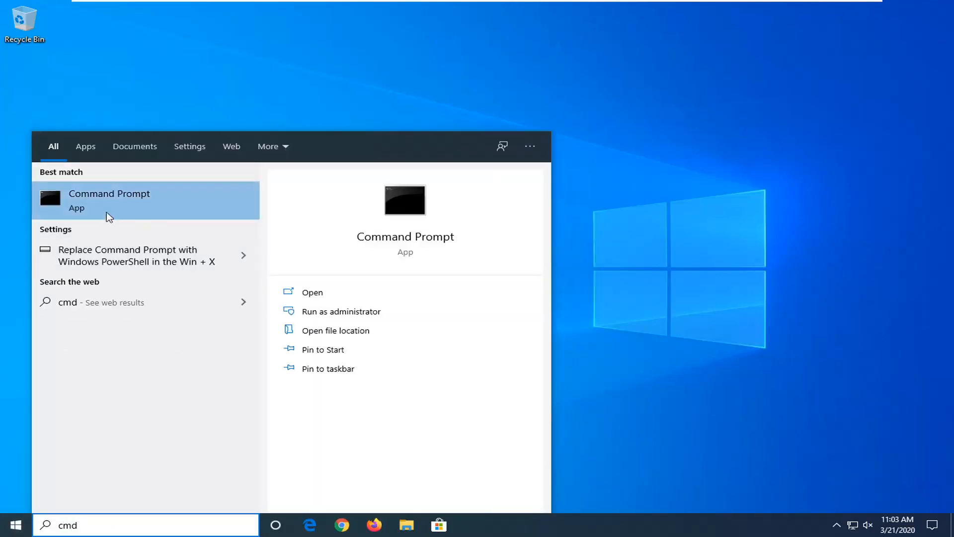
{"action": "mouse_move", "coordinate": [91, 203]}
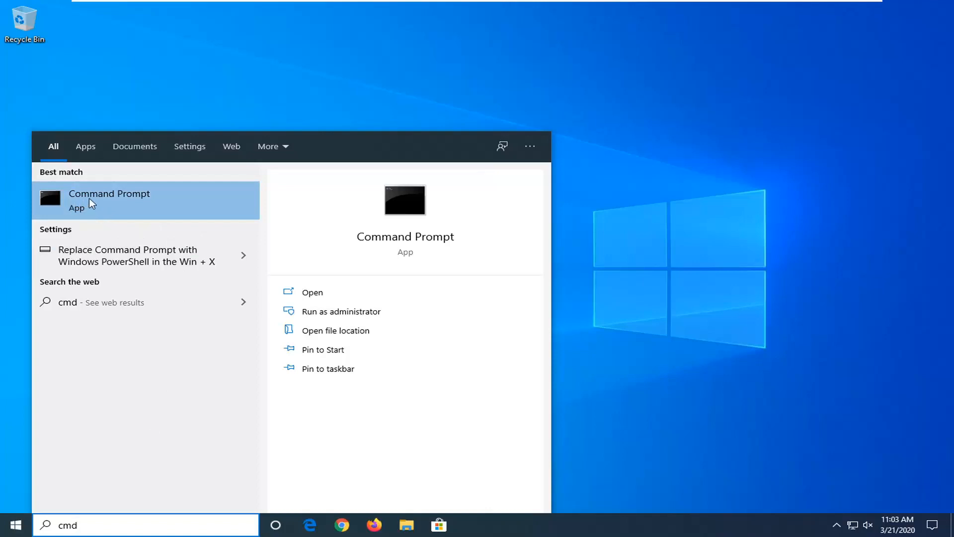
{"action": "right_click", "coordinate": [92, 200]}
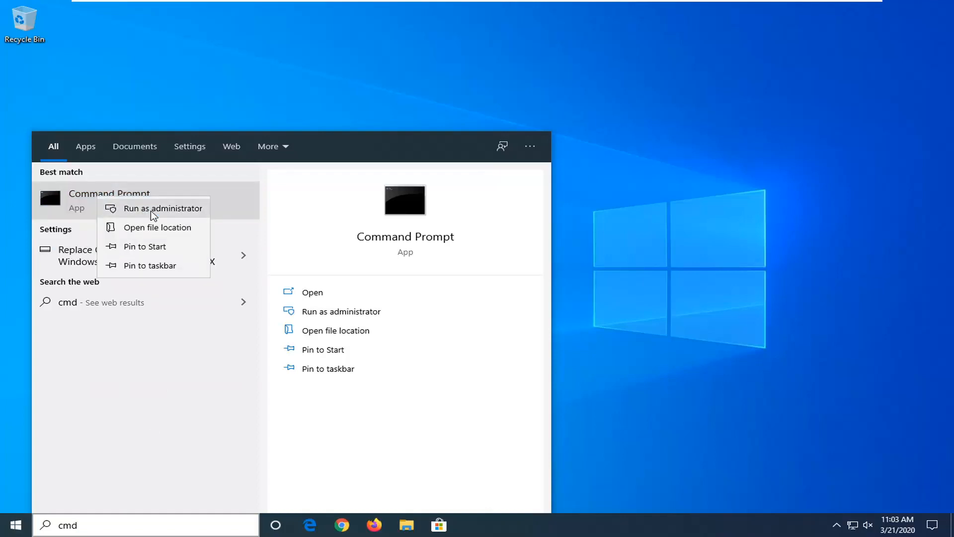
{"action": "left_click", "coordinate": [163, 208]}
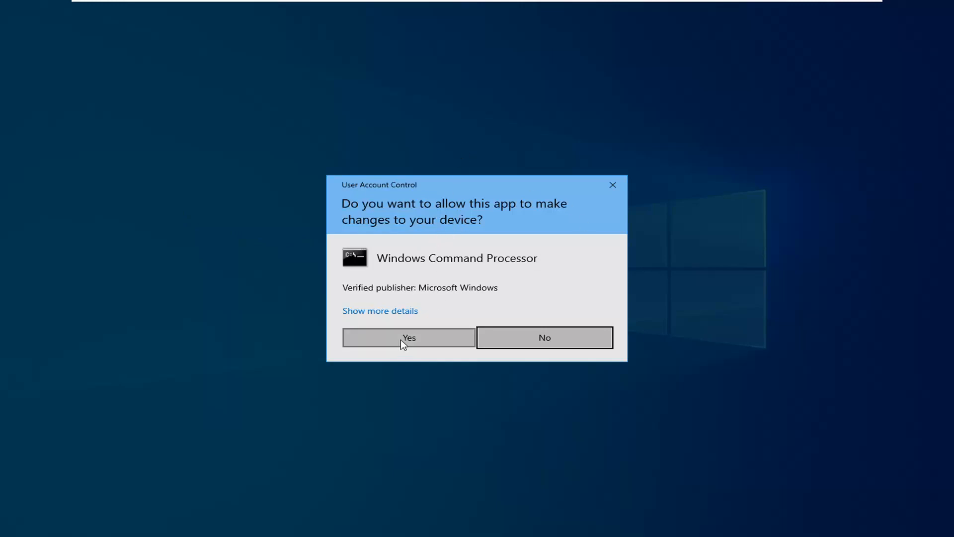
{"action": "left_click", "coordinate": [409, 338]}
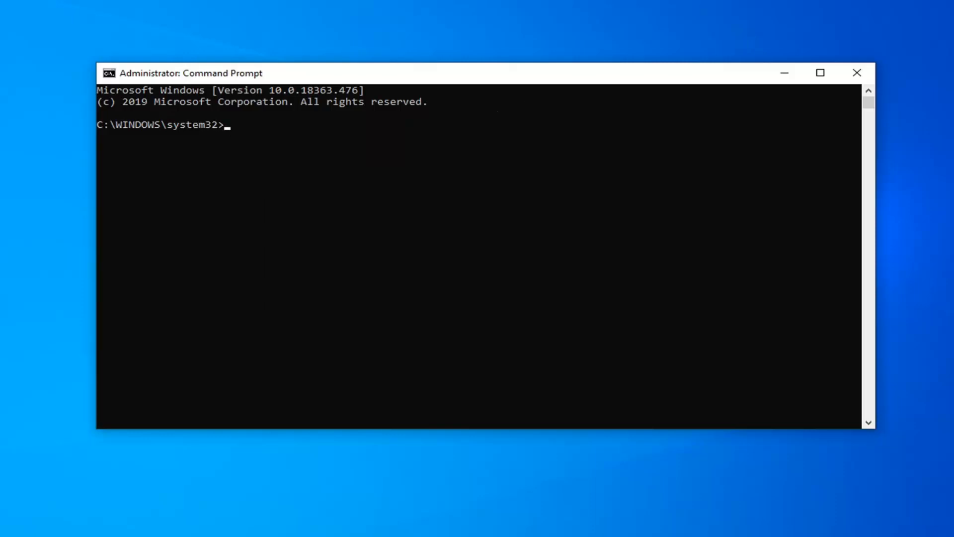
{"action": "mouse_move", "coordinate": [540, 77]}
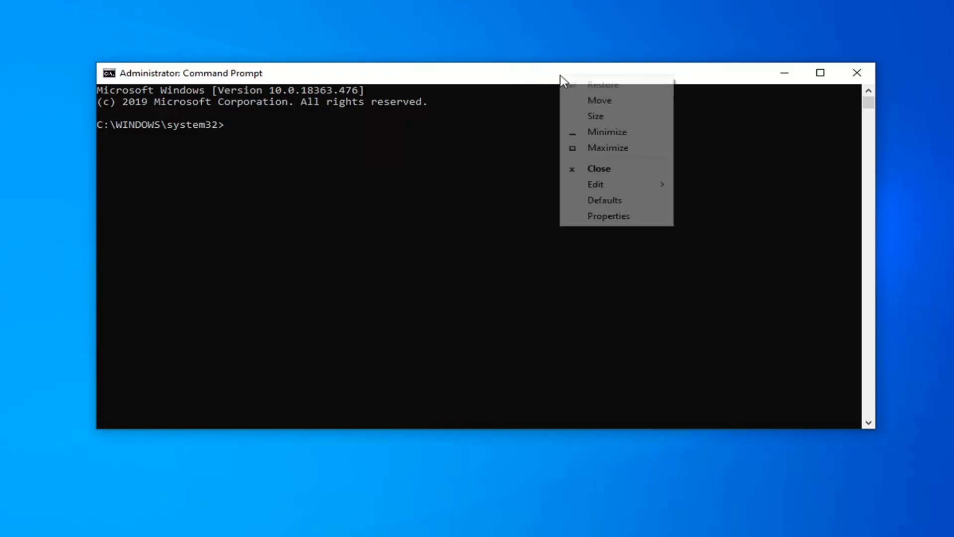
Paste the copied shutdown command into the elevated console using the title-bar Edit menu.
{"action": "left_click", "coordinate": [596, 184]}
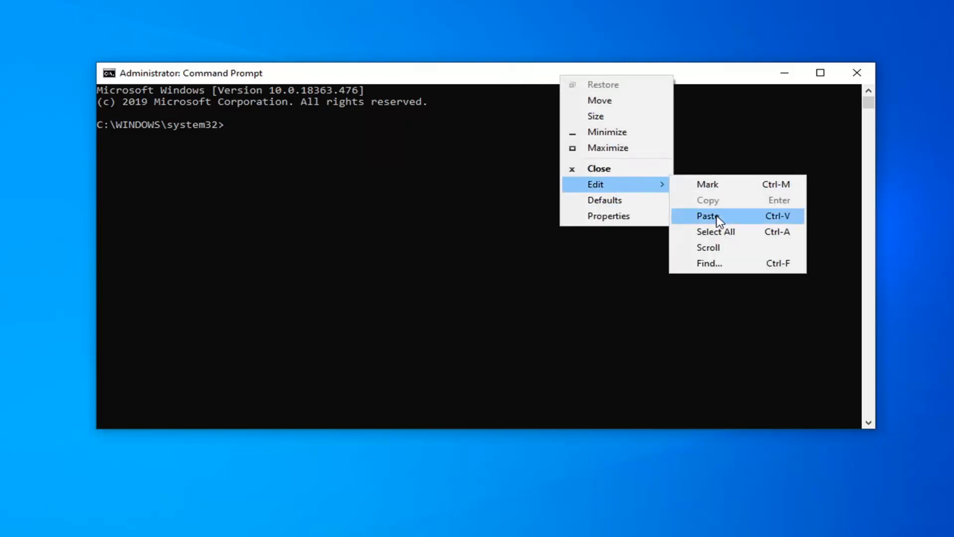
{"action": "left_click", "coordinate": [708, 216]}
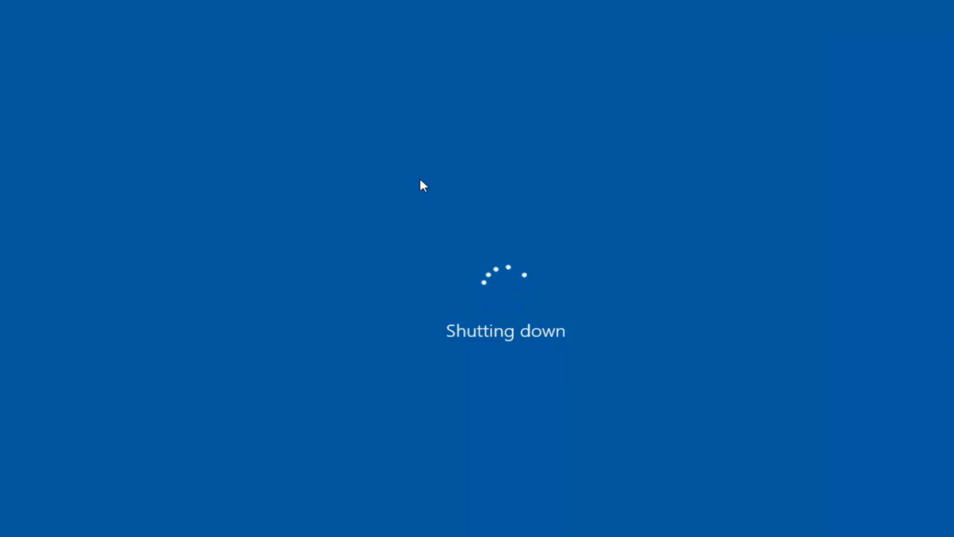
{"action": "mouse_move", "coordinate": [408, 171]}
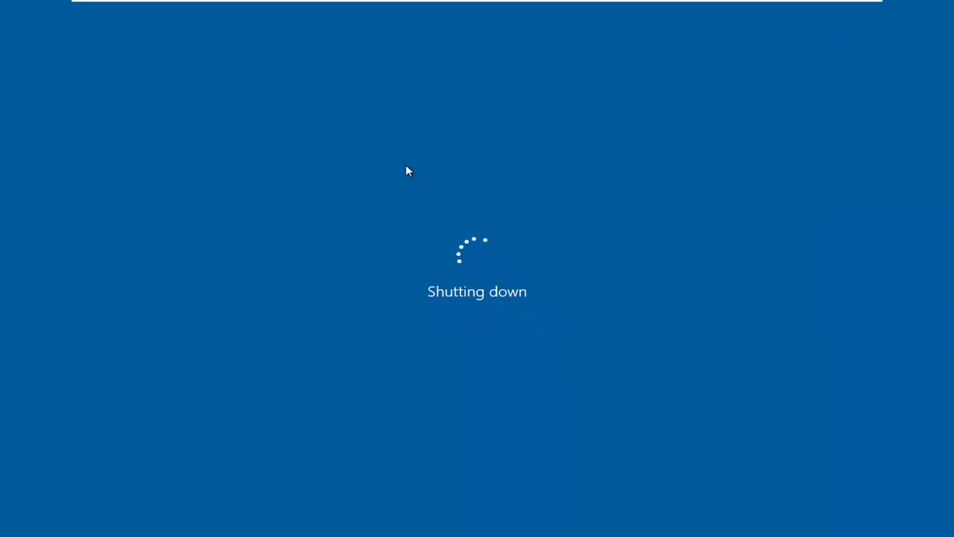